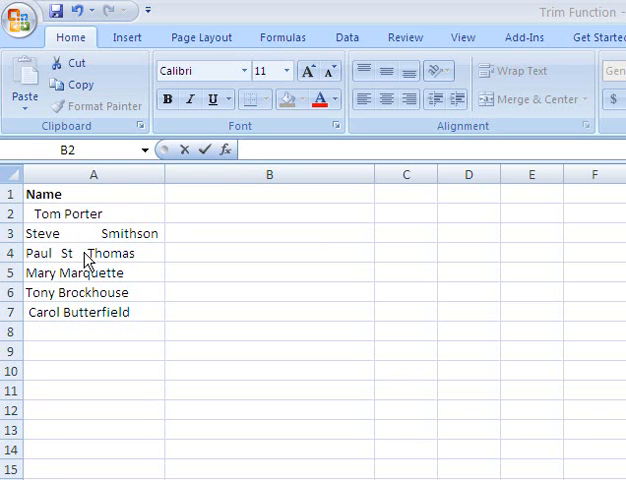
mouse_move(230, 206)
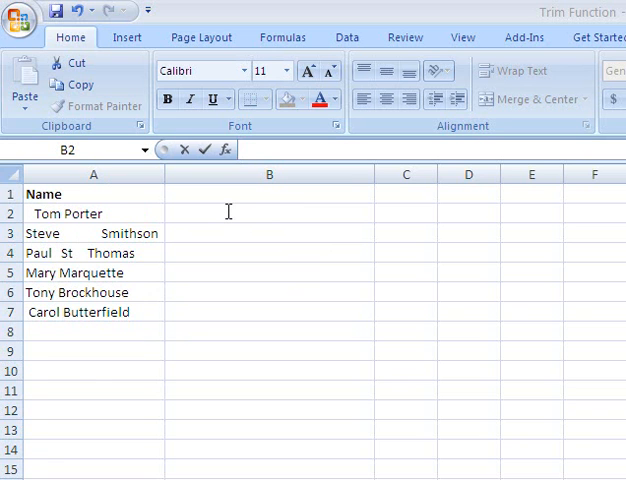
click(268, 212)
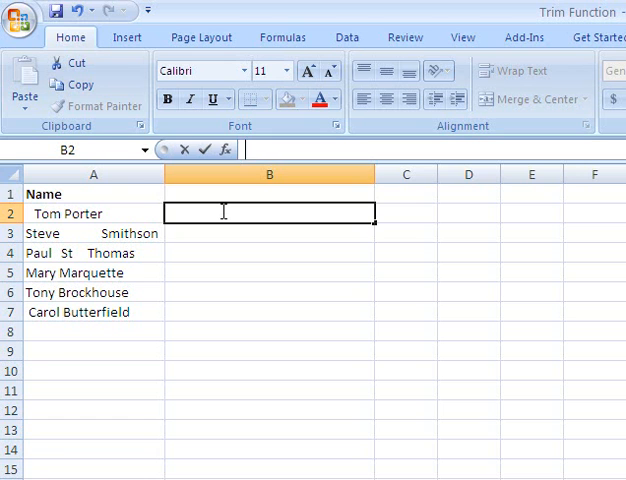
text(=)
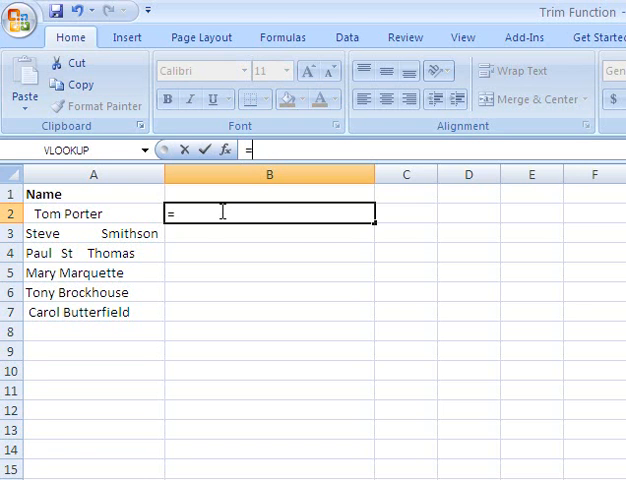
text(trim()
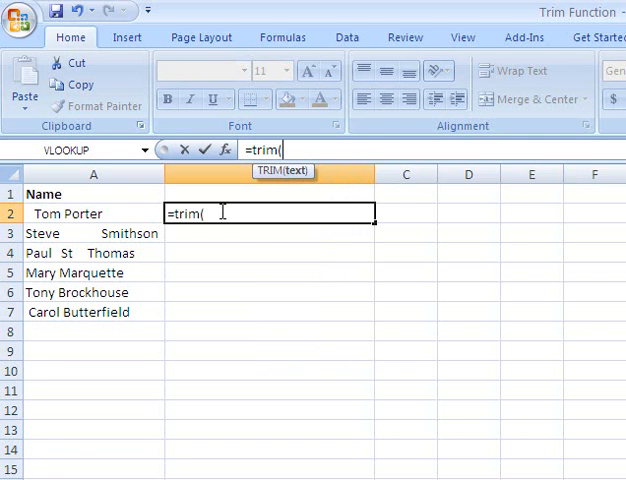
click(90, 212)
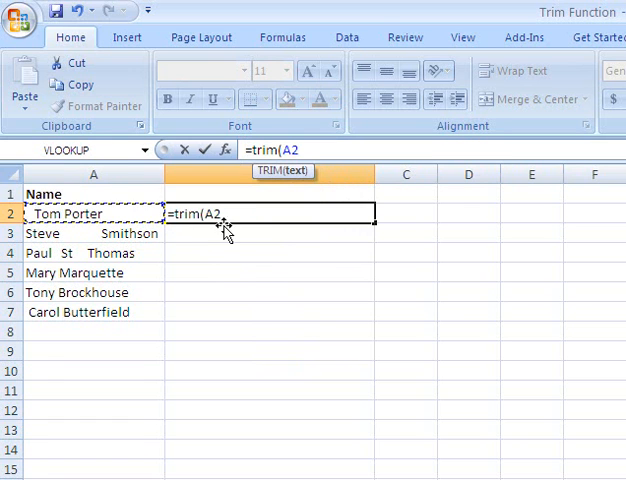
text())
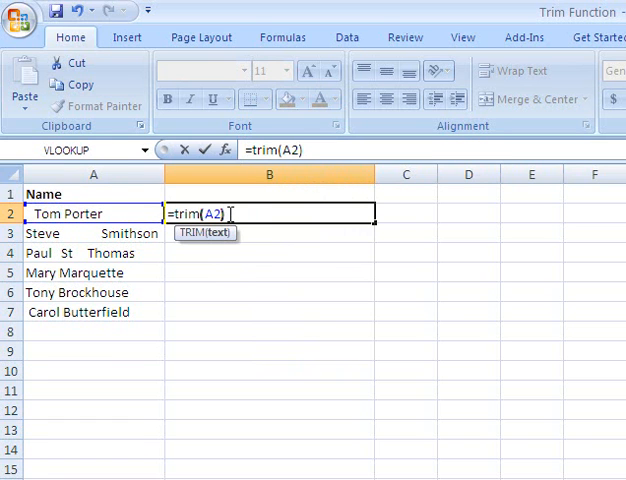
key(Enter)
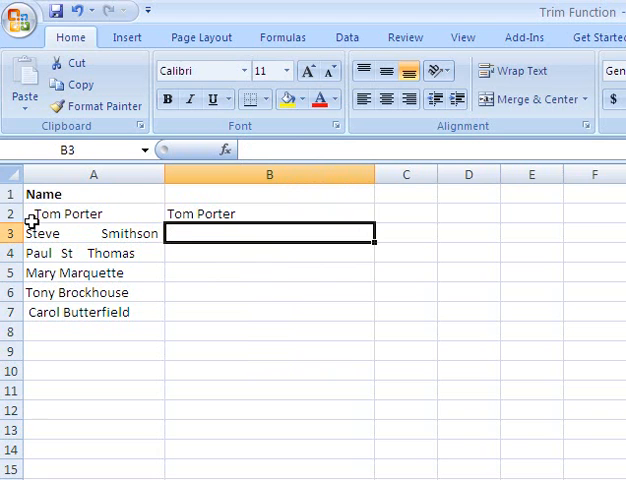
mouse_move(172, 212)
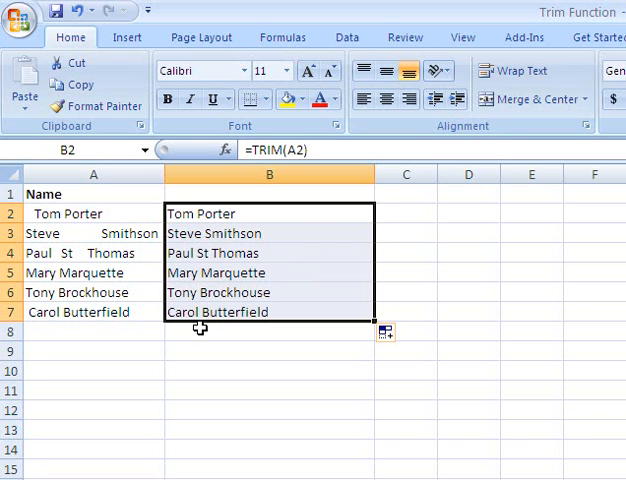
mouse_move(180, 322)
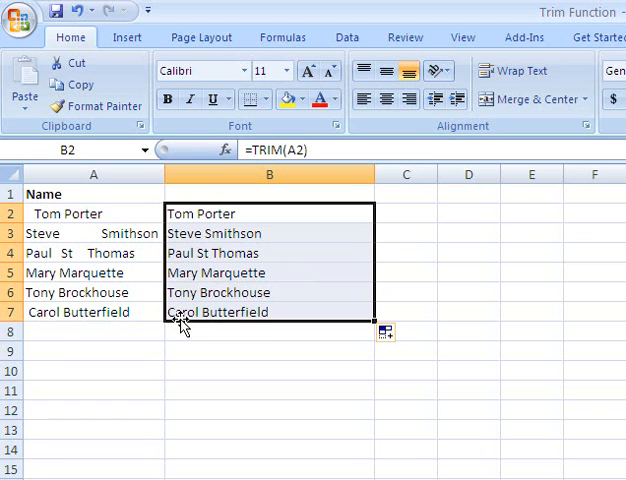
mouse_move(192, 232)
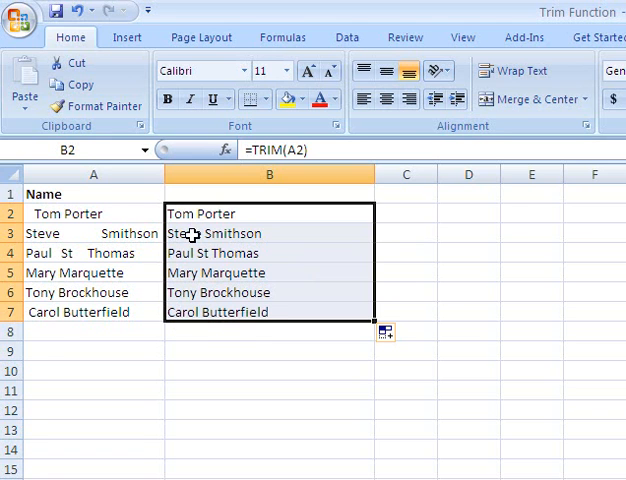
mouse_move(224, 216)
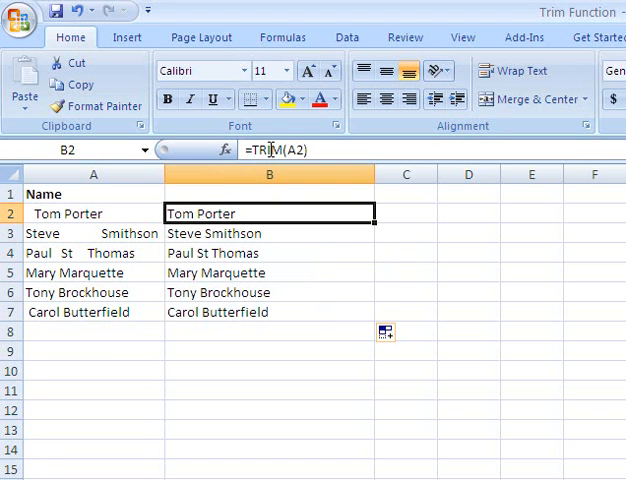
Step: Paste column B over itself as values so the cleaned names become plain text
click(268, 174)
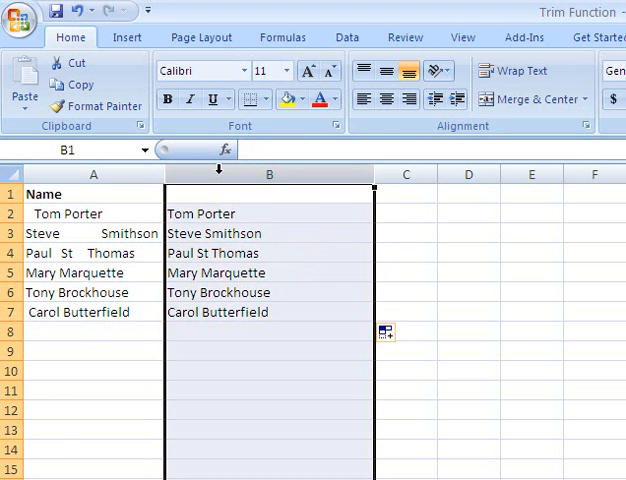
right_click(268, 174)
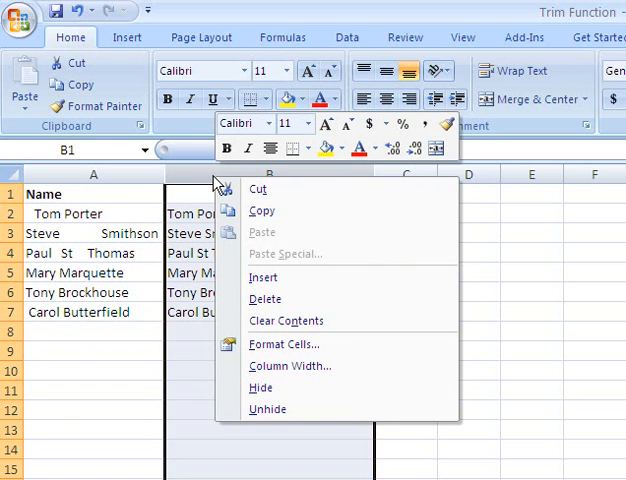
mouse_move(284, 344)
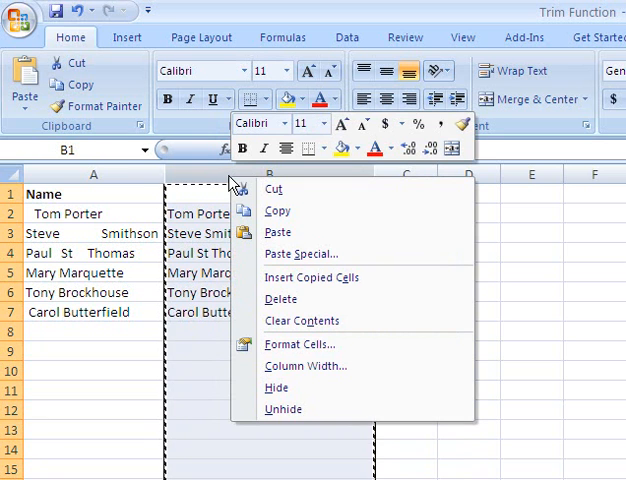
click(300, 252)
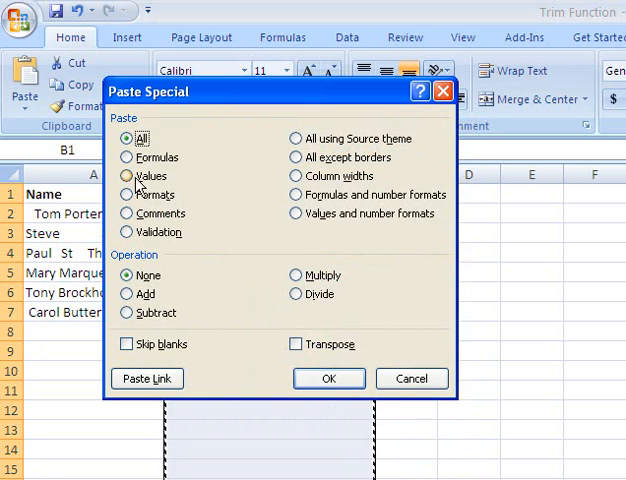
click(328, 378)
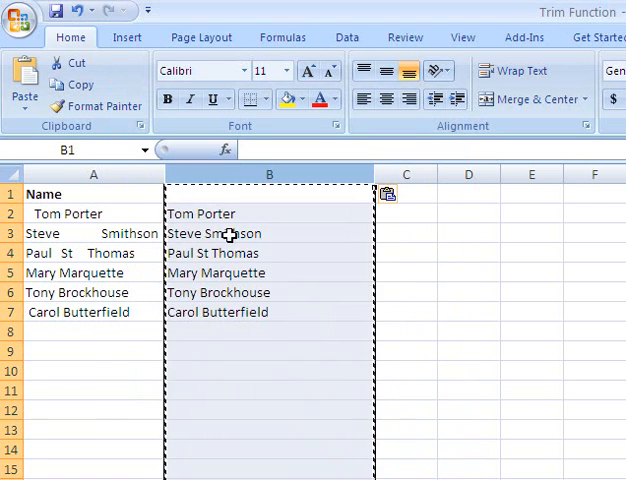
click(268, 232)
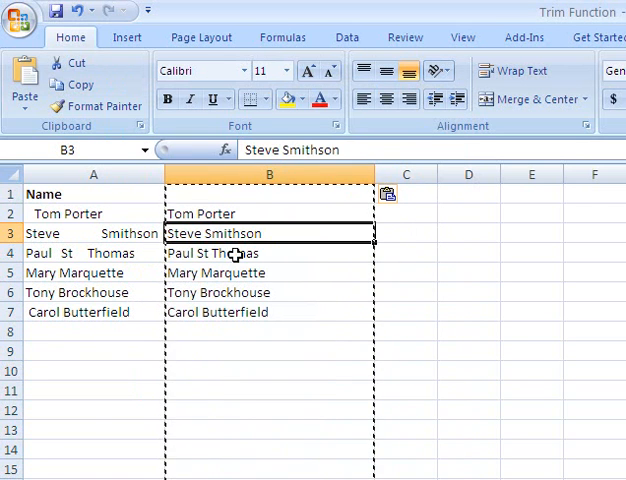
Step: Delete the original names column so the cleaned names become column A
right_click(92, 174)
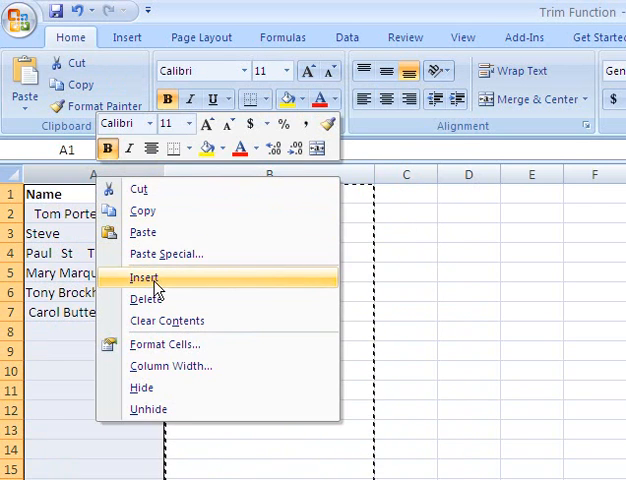
click(144, 276)
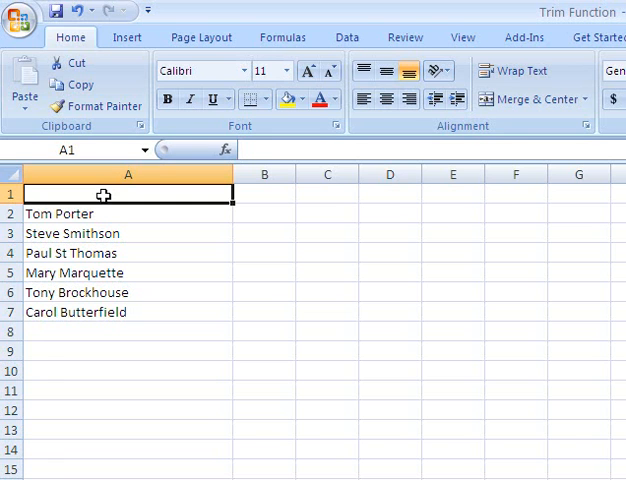
click(100, 212)
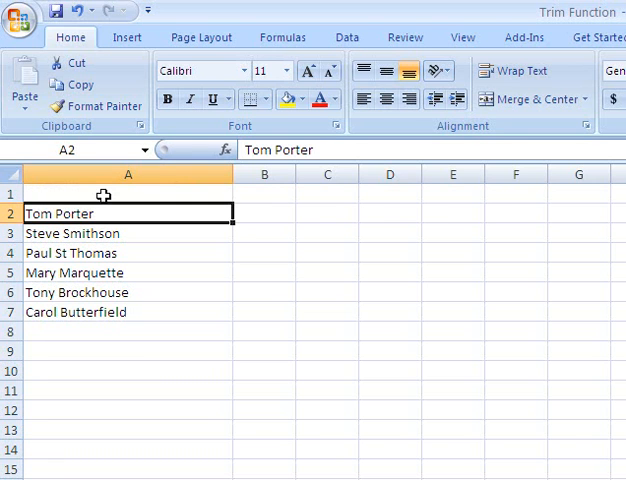
click(128, 312)
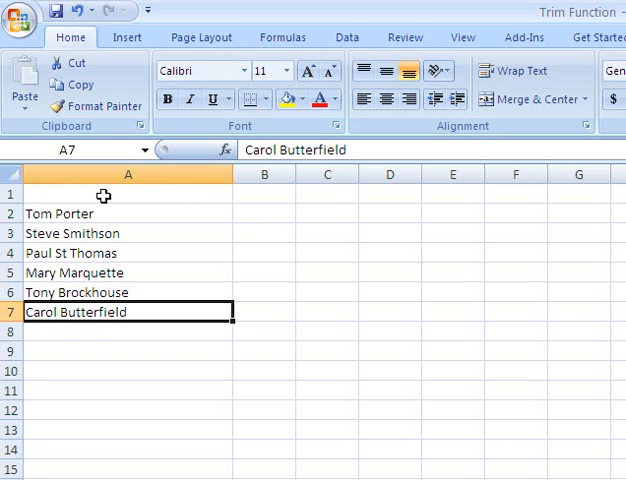